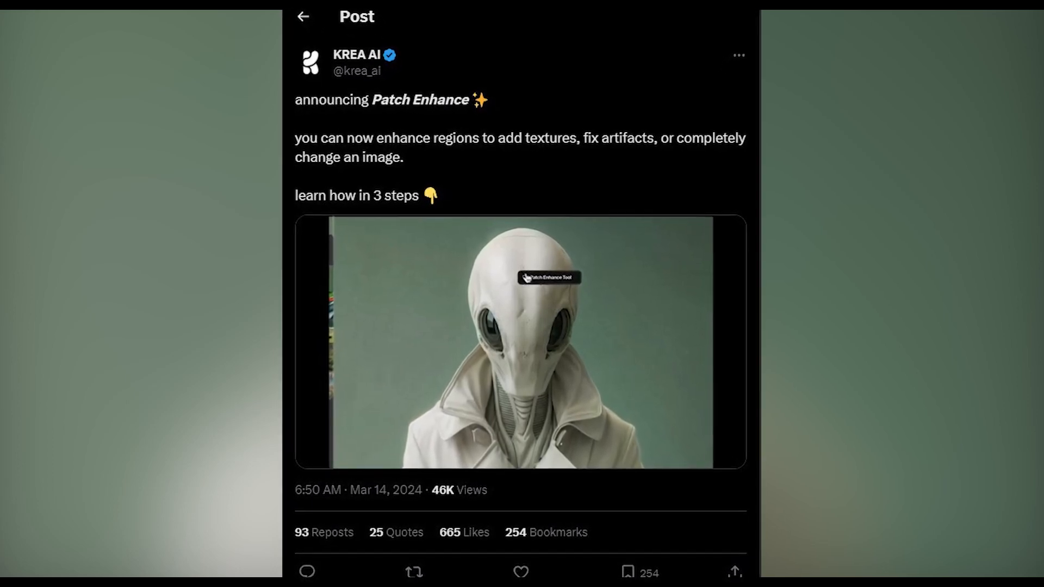
- Scroll through KREA AI's Patch Enhance announcement post on X
scroll(down, 3)
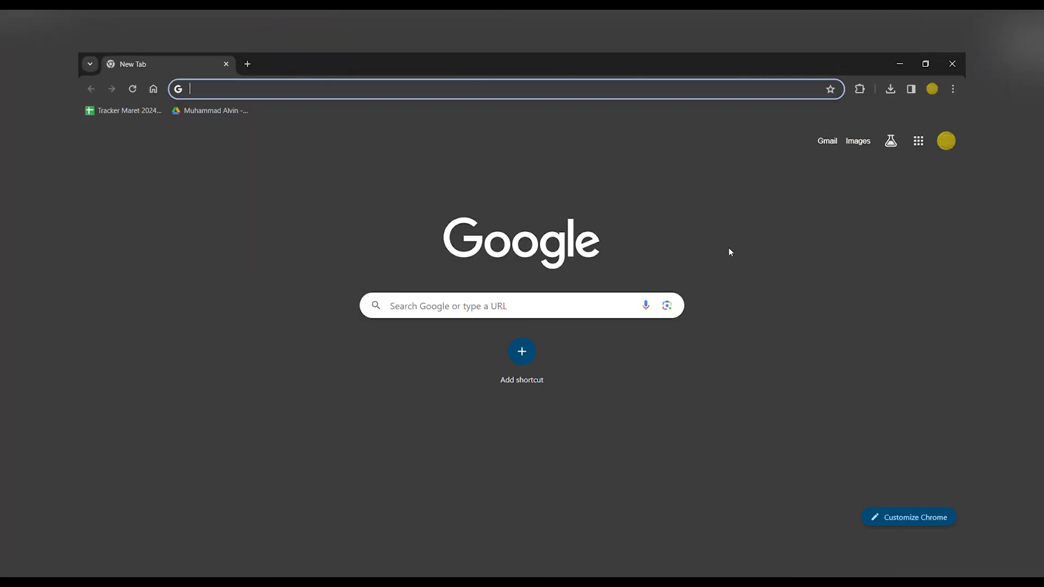
- Search Google for 'krea ai' and choose the KREA AI - Home result
click(515, 306)
text(krea ai)
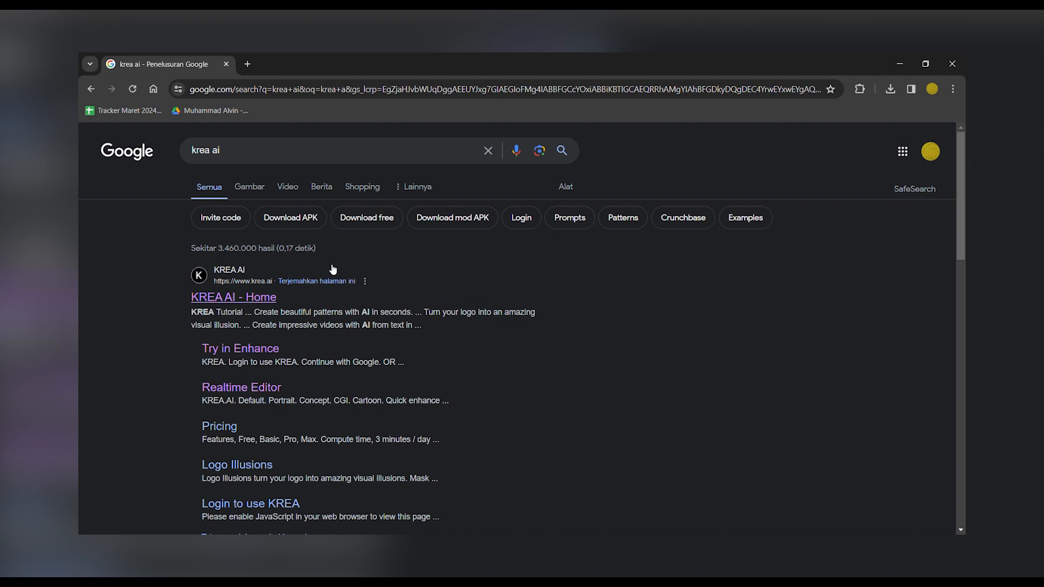
mouse_move(198, 282)
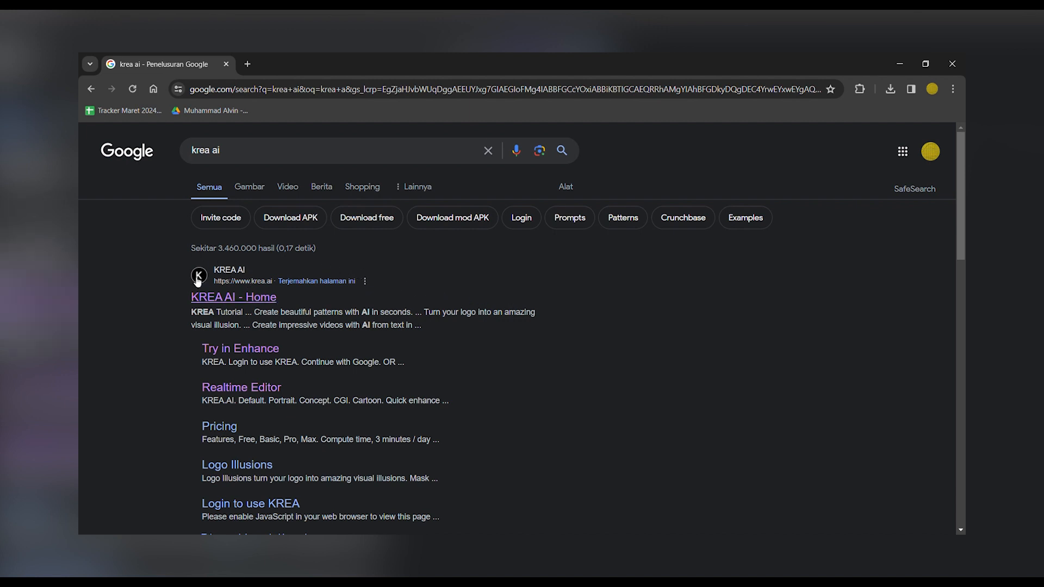
click(233, 297)
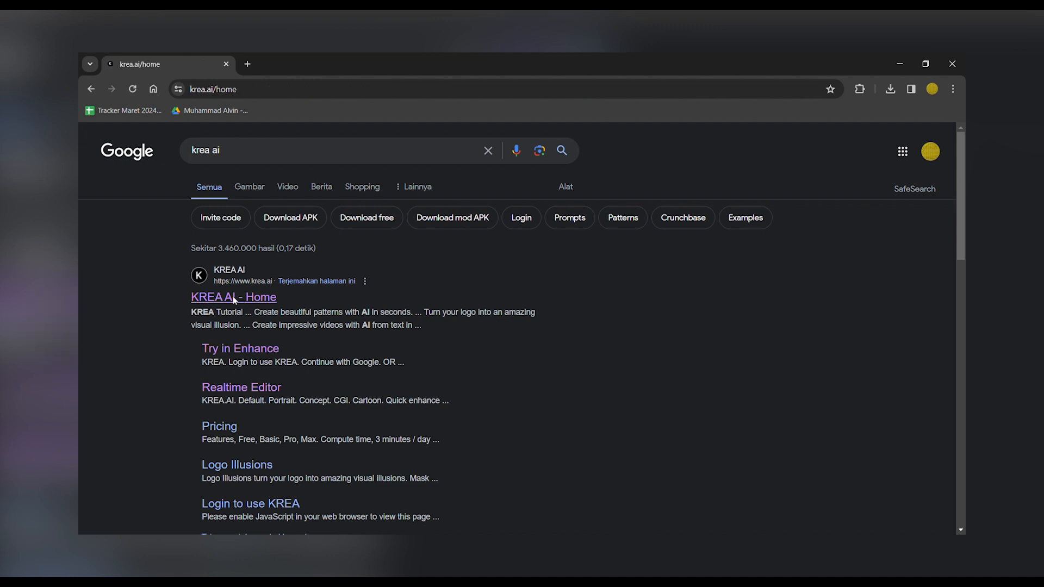
- Go from the KREA AI home page to the Enhance tool's empty upload area
click(233, 297)
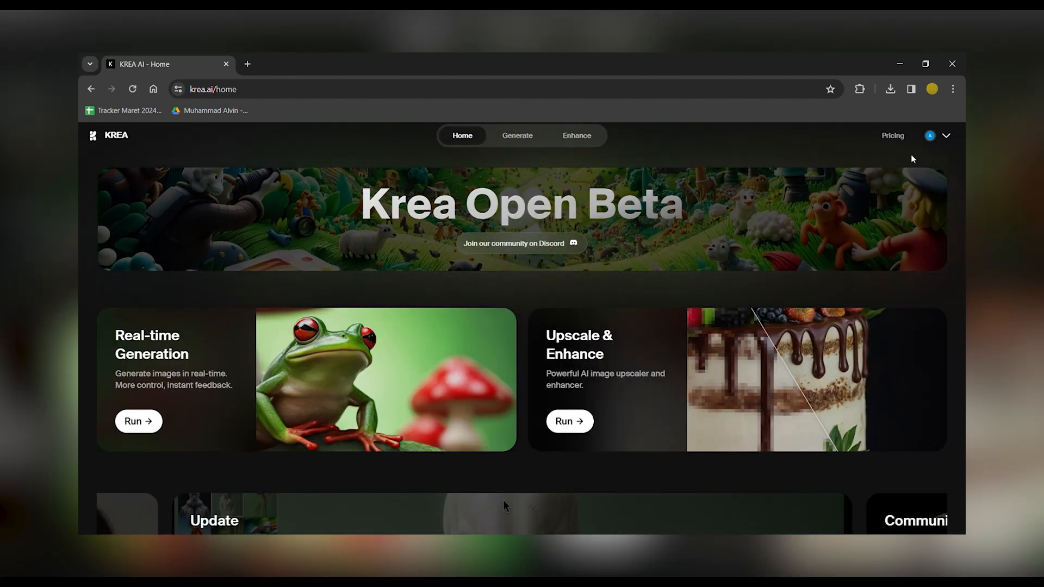
click(930, 135)
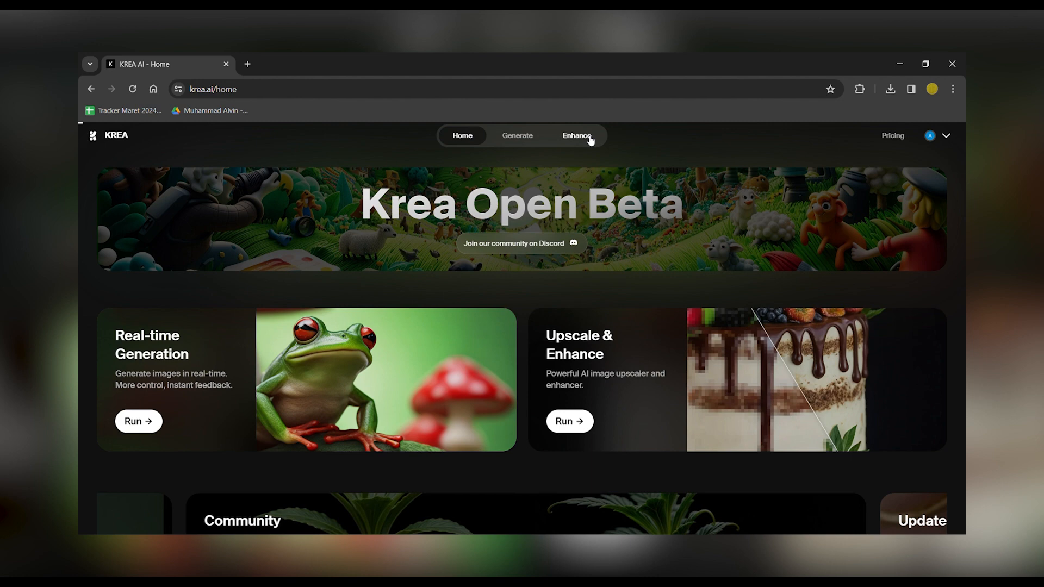
click(577, 135)
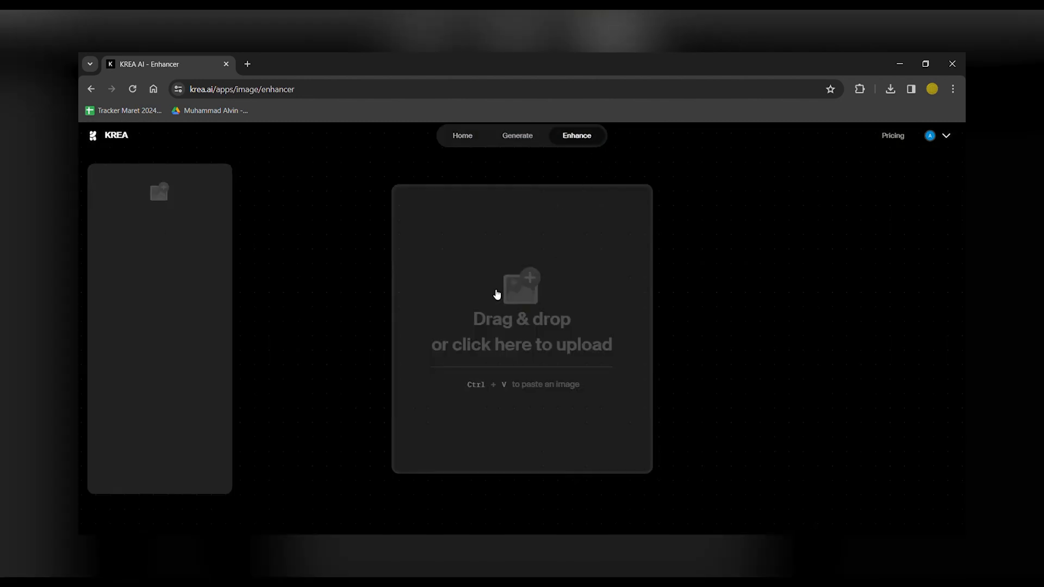
mouse_move(523, 300)
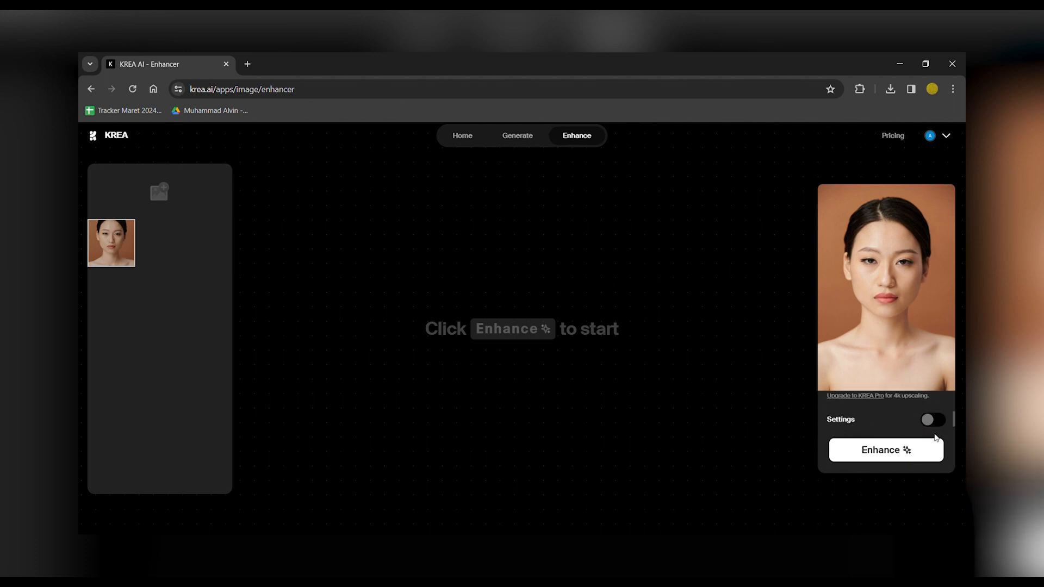
- Review the Upscaling Factor and Resolution settings, then enhance the portrait
click(933, 420)
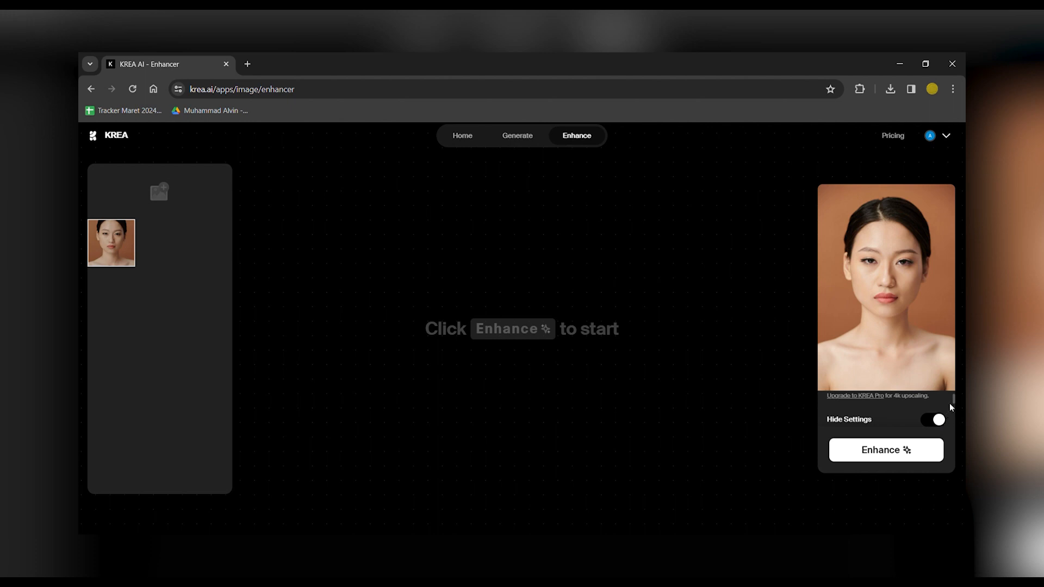
click(932, 420)
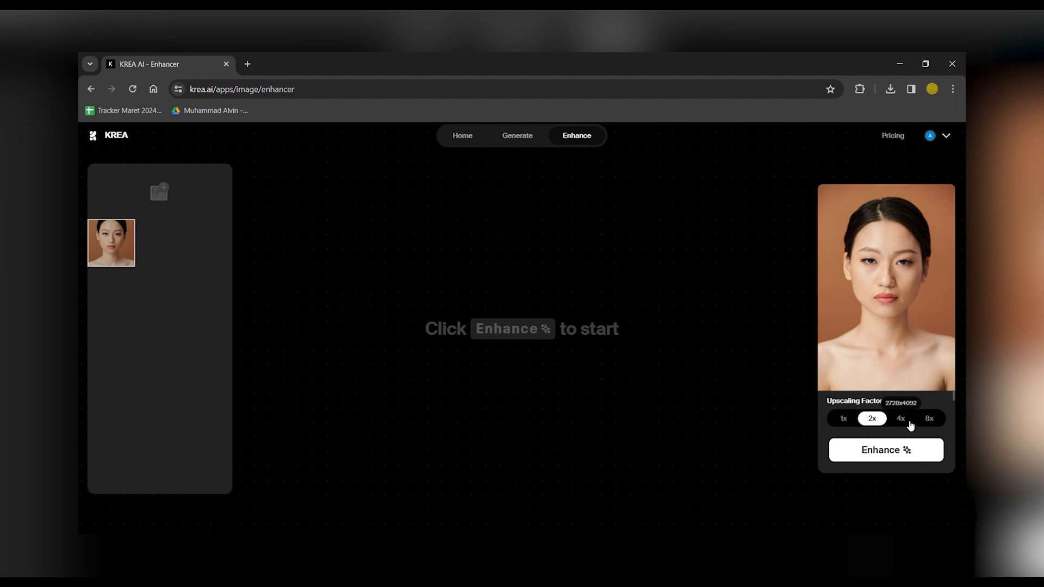
click(936, 413)
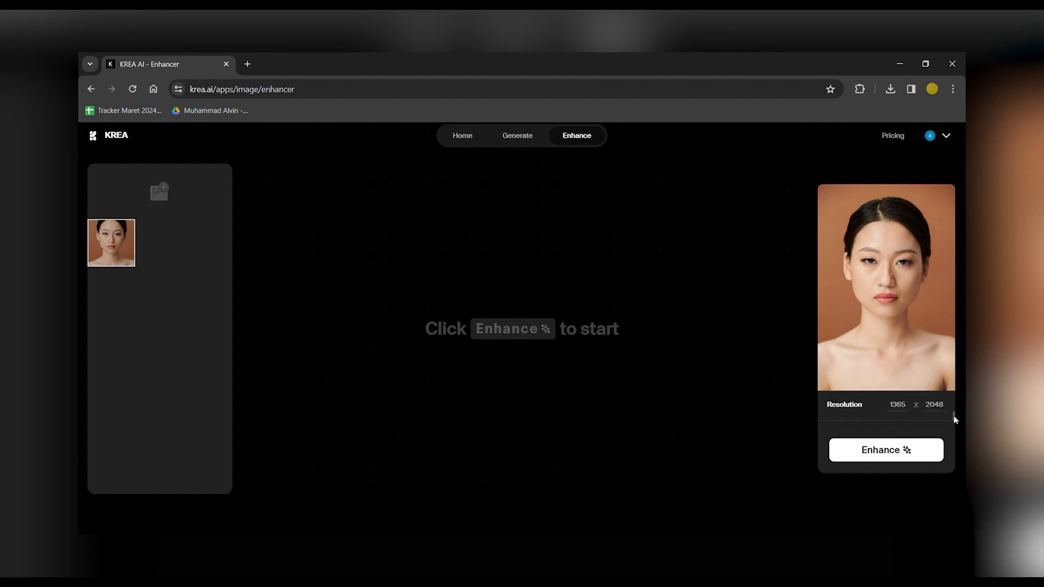
click(885, 450)
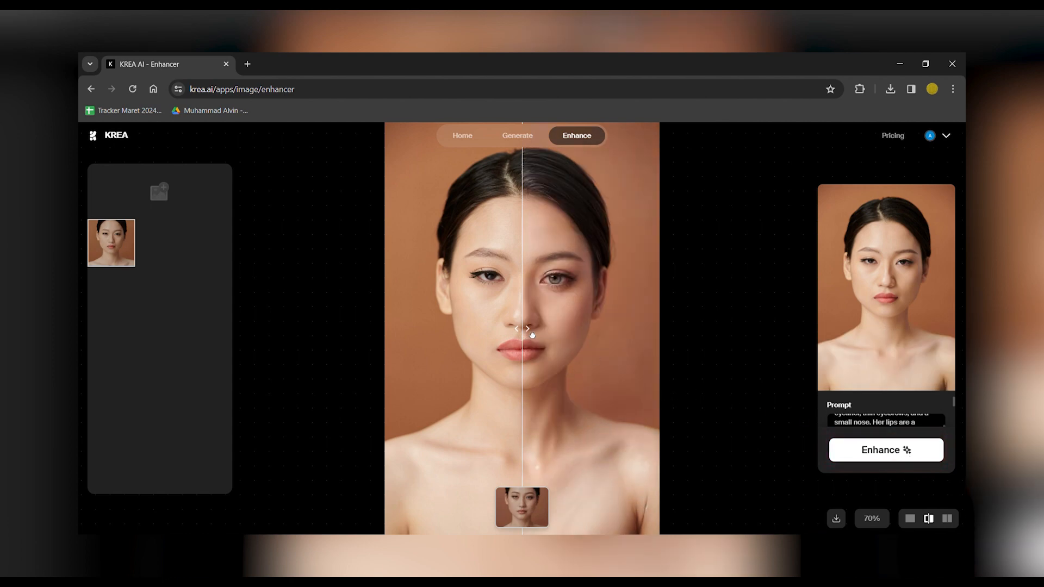
- Slide the before/after divider across the portrait and switch the comparison layout
drag(525, 329, 568, 329)
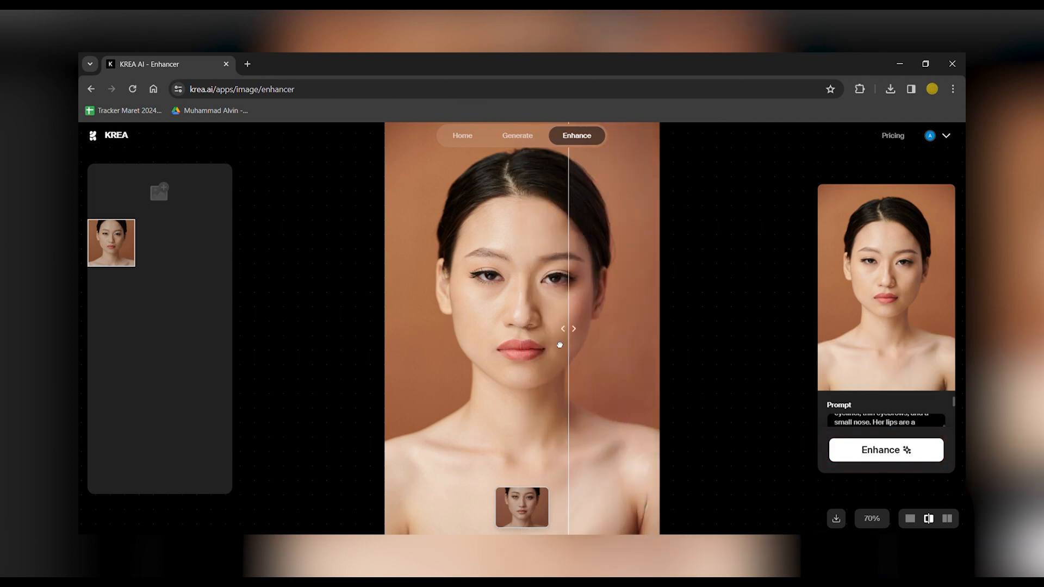
drag(568, 328, 370, 372)
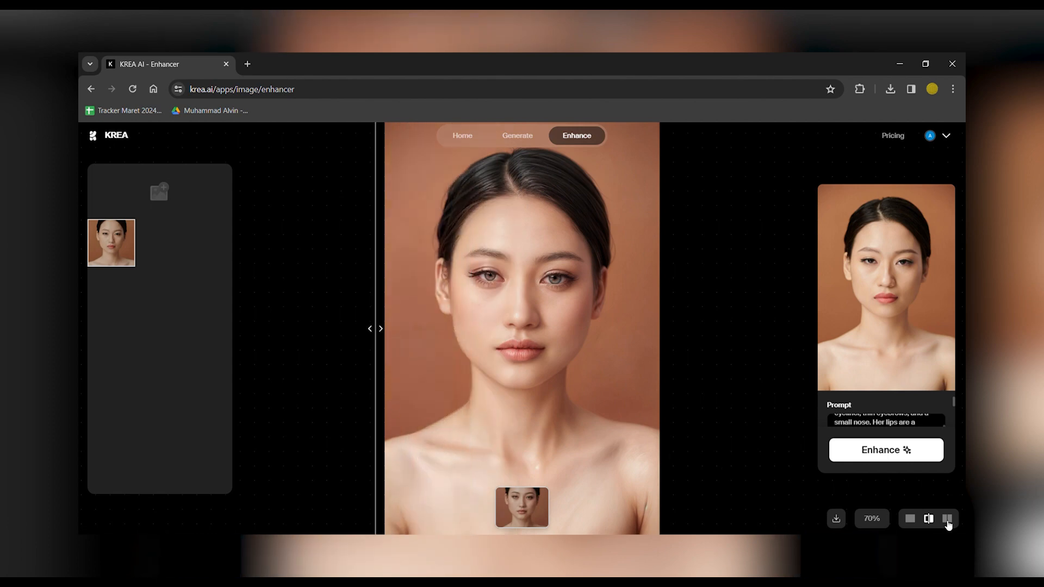
click(947, 519)
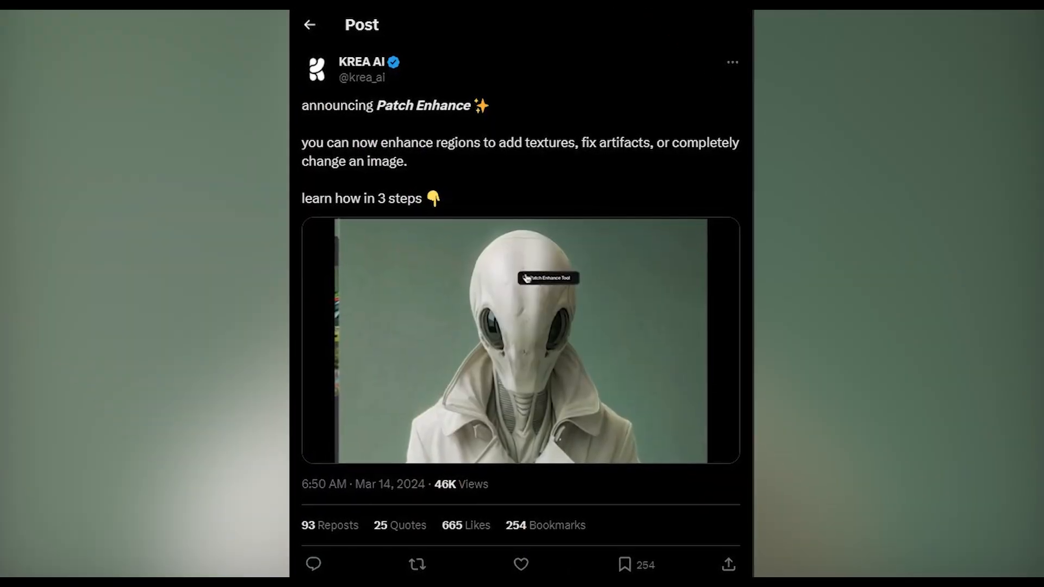
scroll(down, 3)
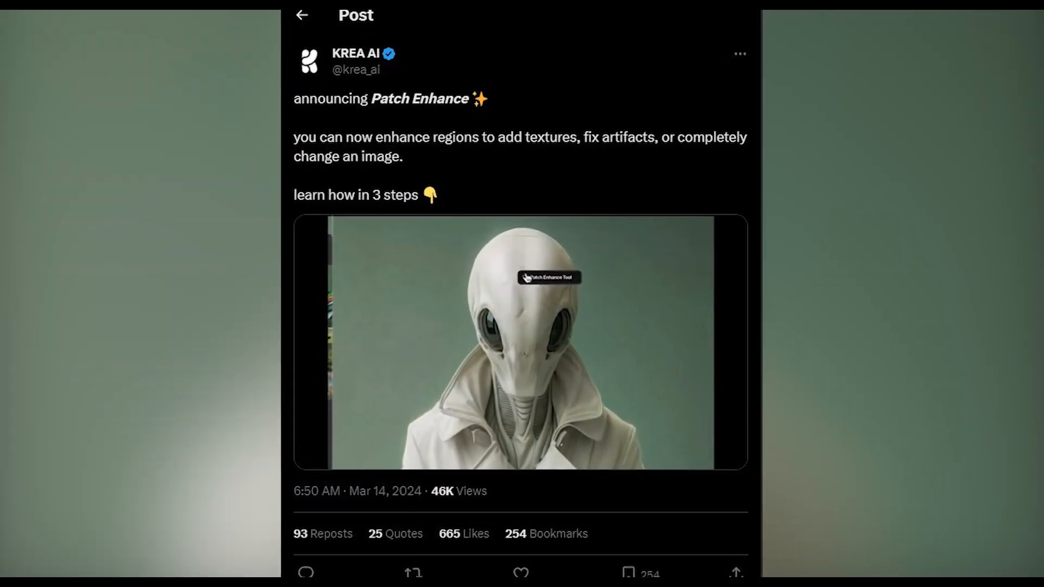